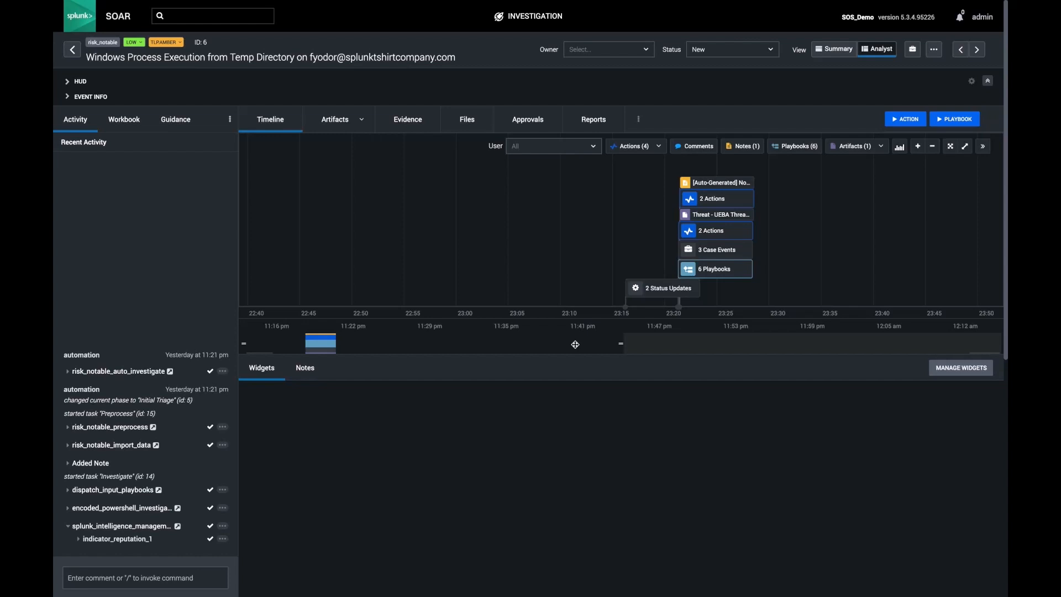
pyautogui.moveTo(195, 161)
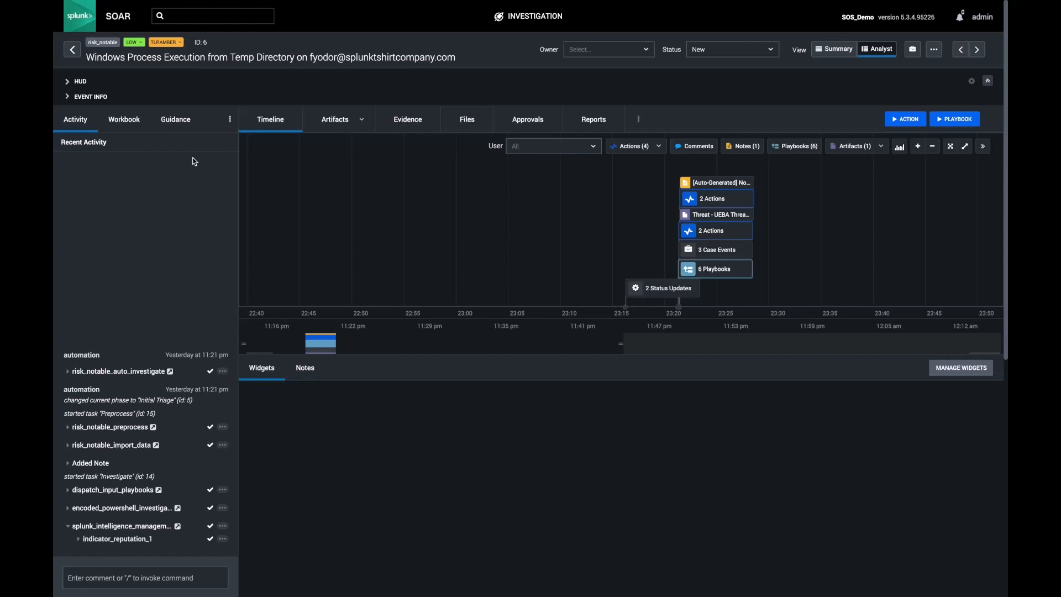
# Step: Show the artifacts list for the Temp Directory process execution event, with its one risk_rule artifact
pyautogui.click(334, 119)
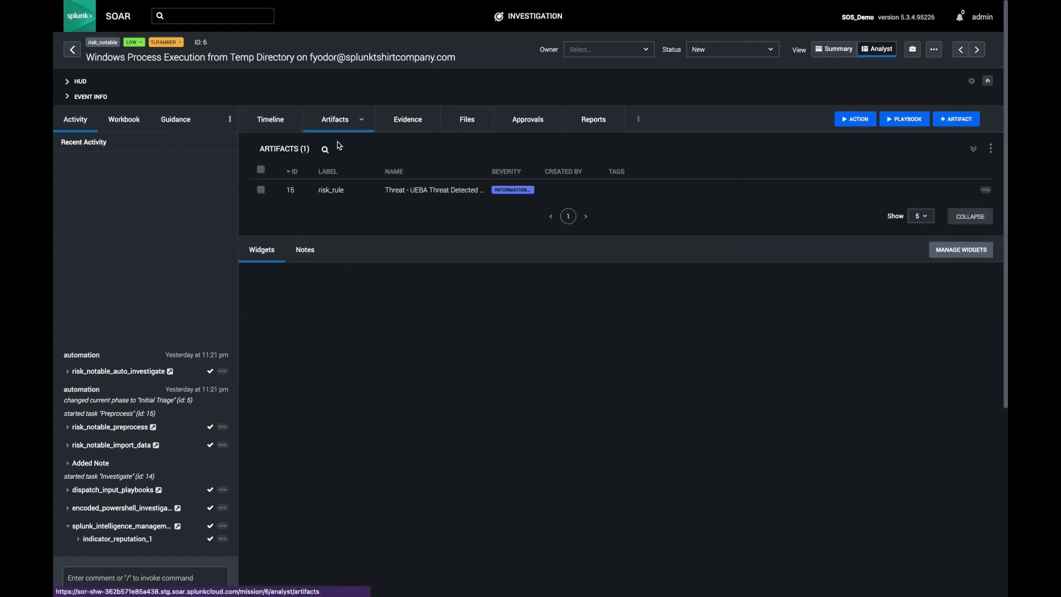
# Step: Expand the risk_rule artifact to review hdoor.exe, the device address and the file hash
pyautogui.click(433, 189)
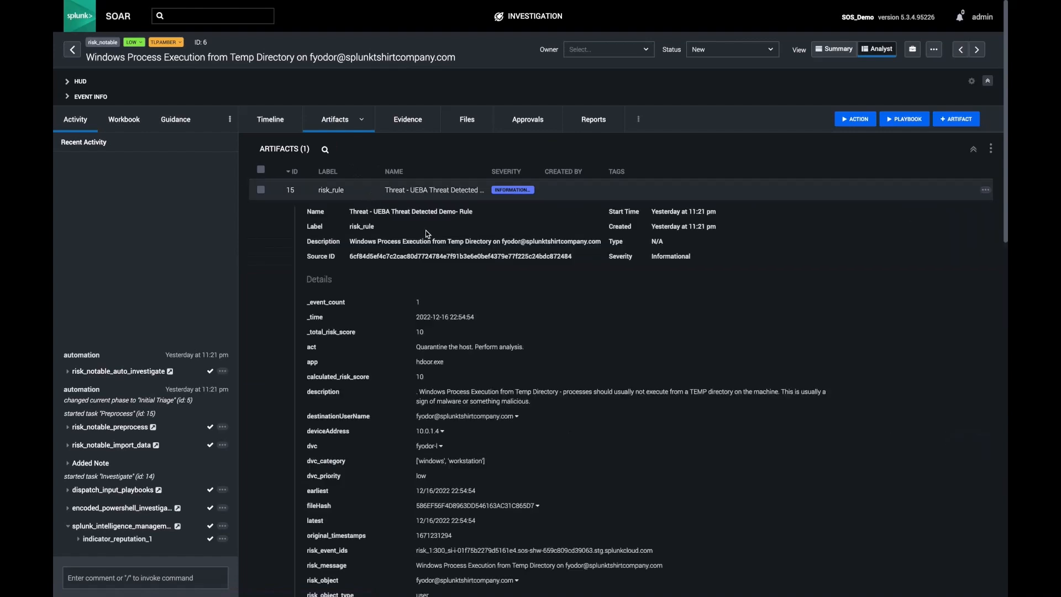
pyautogui.scroll(-3)
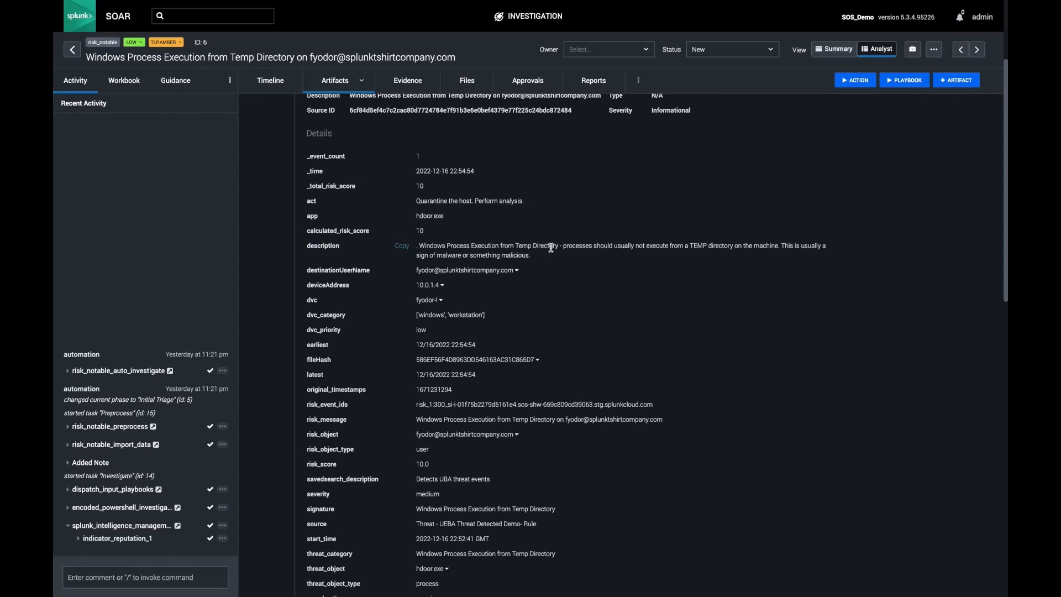
pyautogui.moveTo(501, 282)
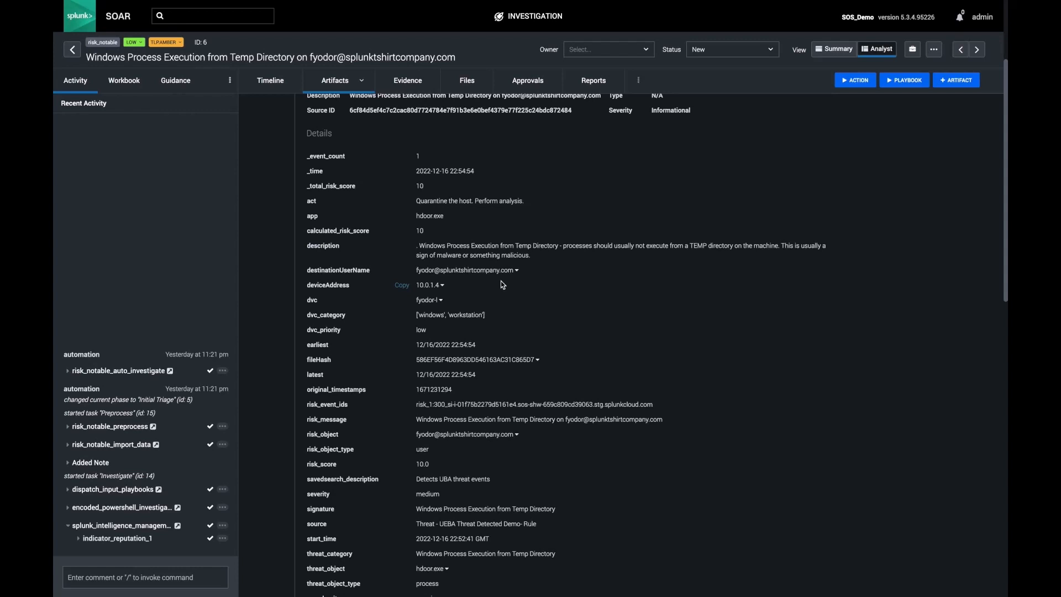
pyautogui.moveTo(478, 359)
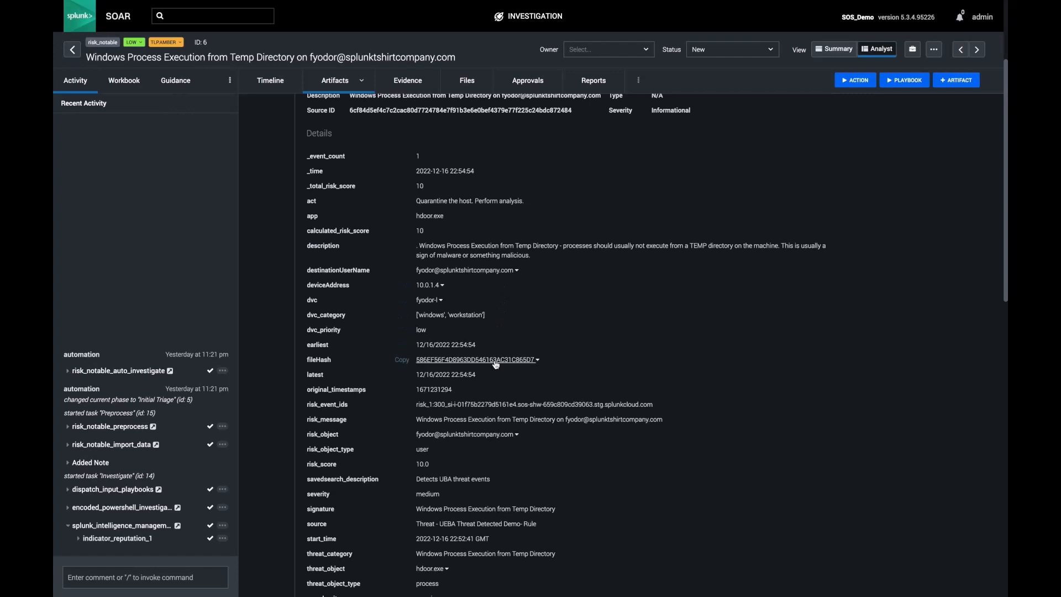
# Step: Launch an Investigate > file reputation action on the fileHash value using the virustotal asset
pyautogui.click(537, 360)
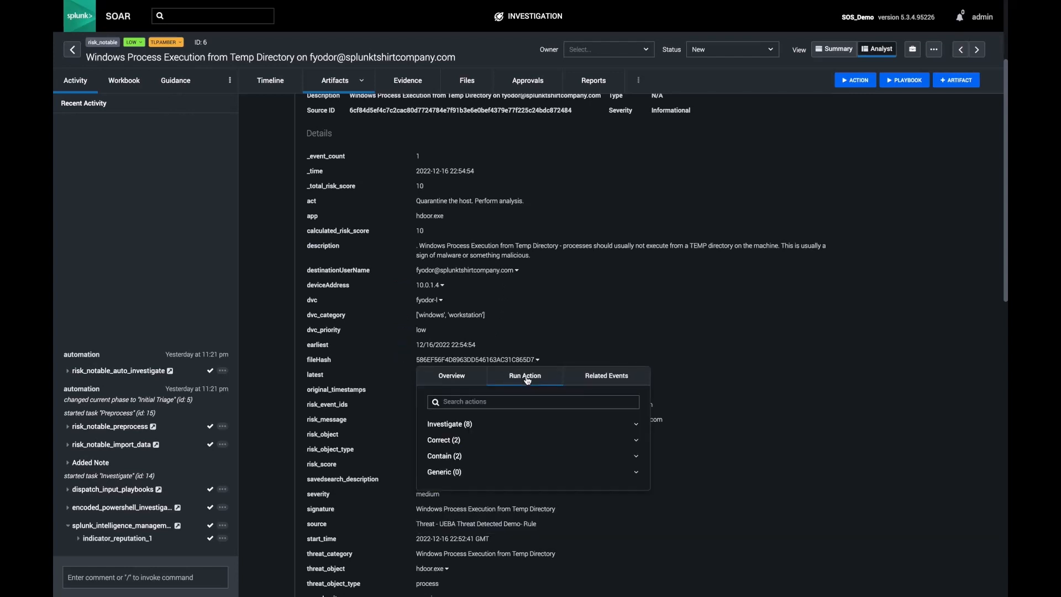
pyautogui.click(449, 423)
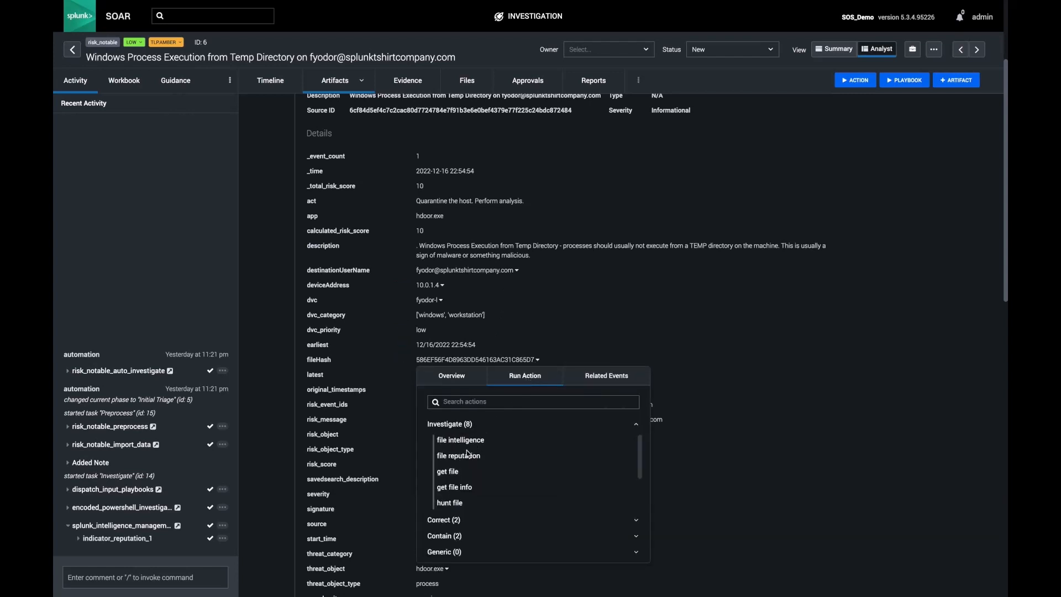
pyautogui.click(459, 454)
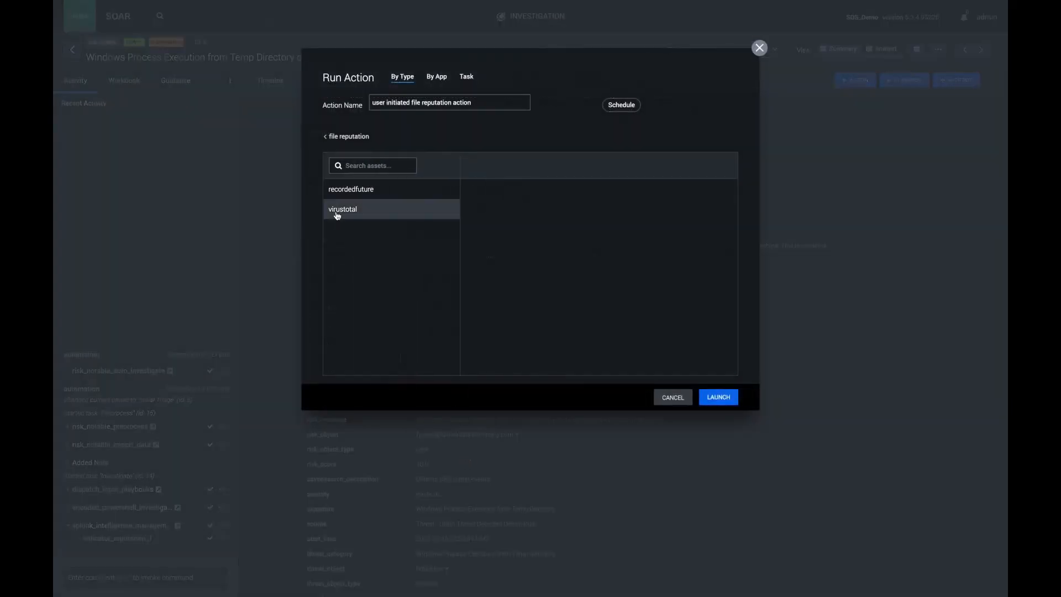
pyautogui.click(342, 209)
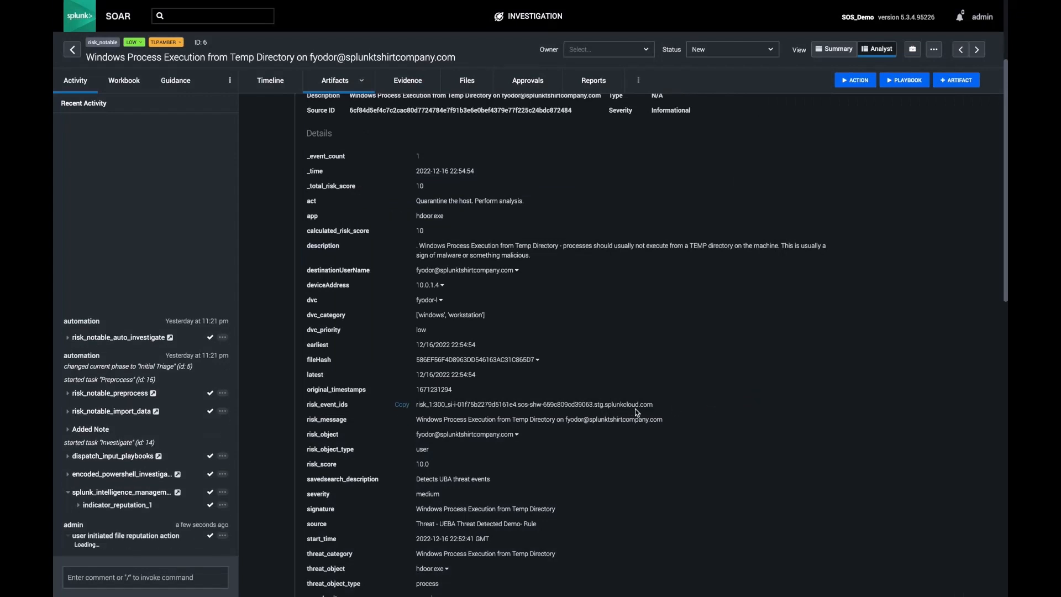
# Step: Scroll to the VirusTotal widget reporting 37 positives out of 69 scans for the hash
pyautogui.scroll(-3)
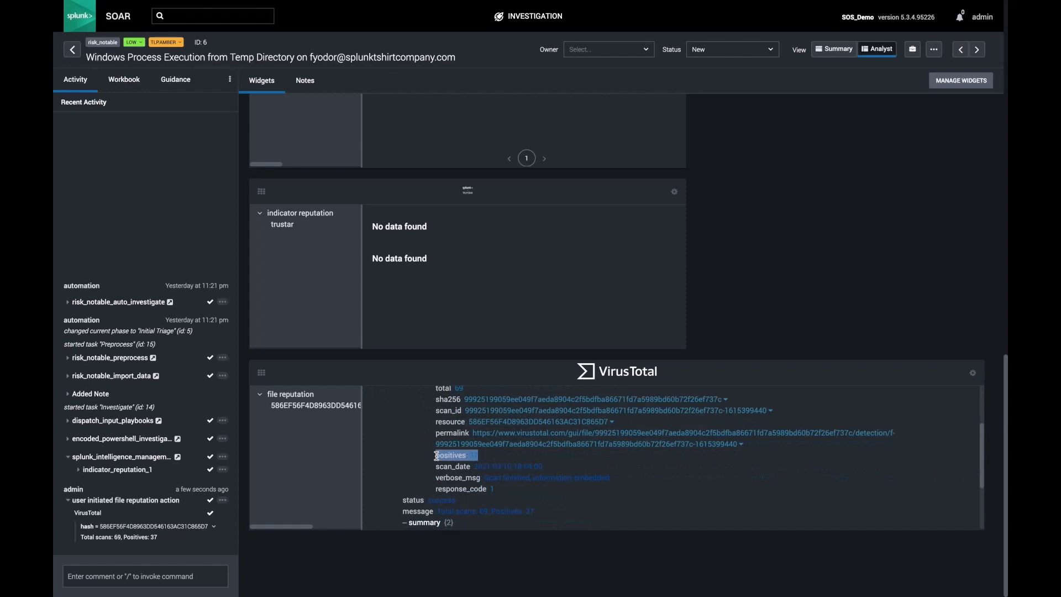
pyautogui.moveTo(707, 442)
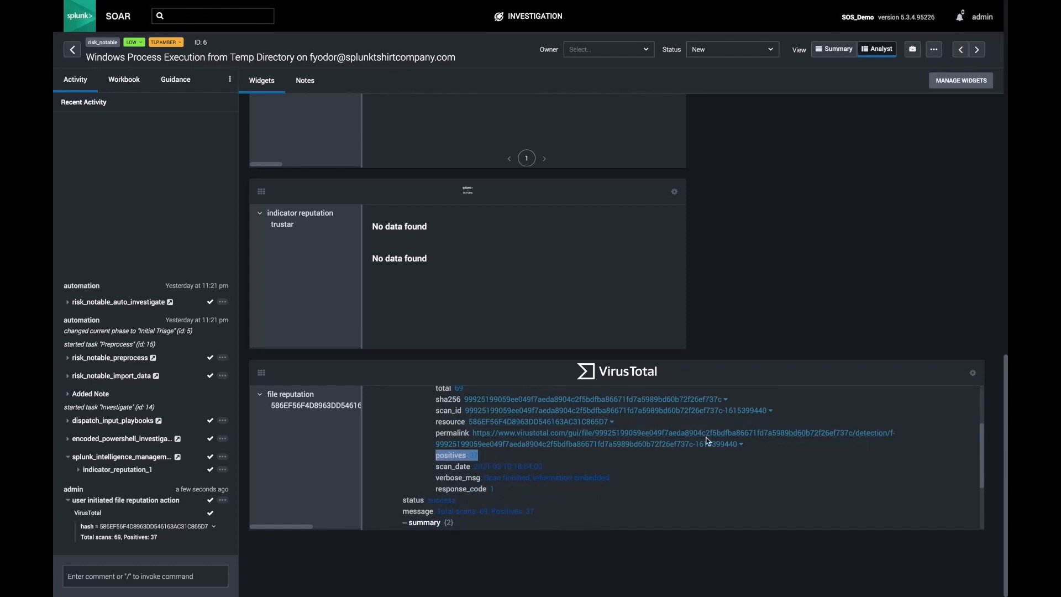
pyautogui.moveTo(701, 425)
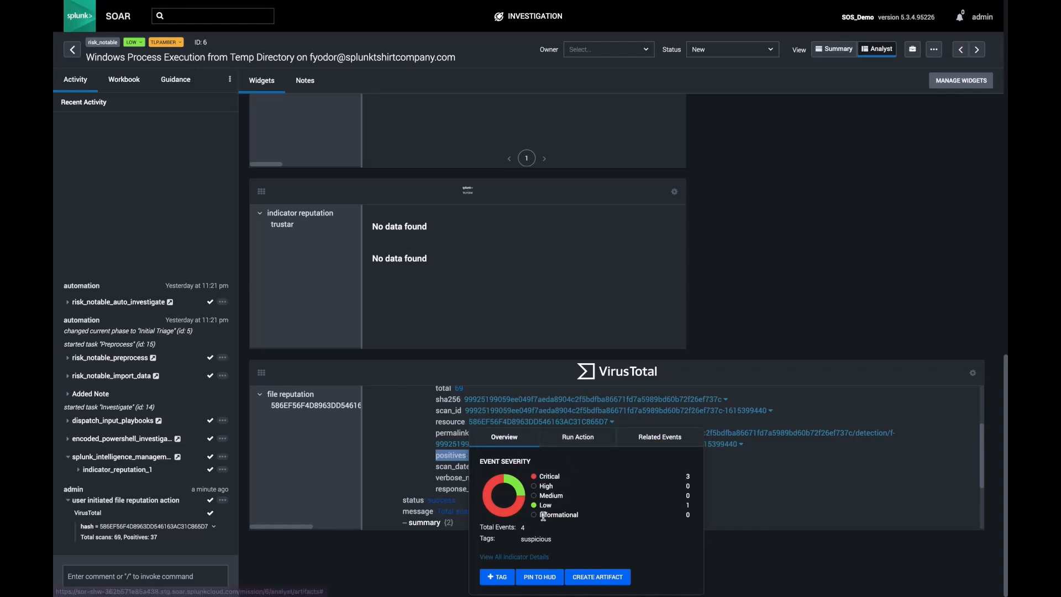
# Step: Save suspicious, virustotal and high_risk tags on the positives indicator
pyautogui.click(496, 577)
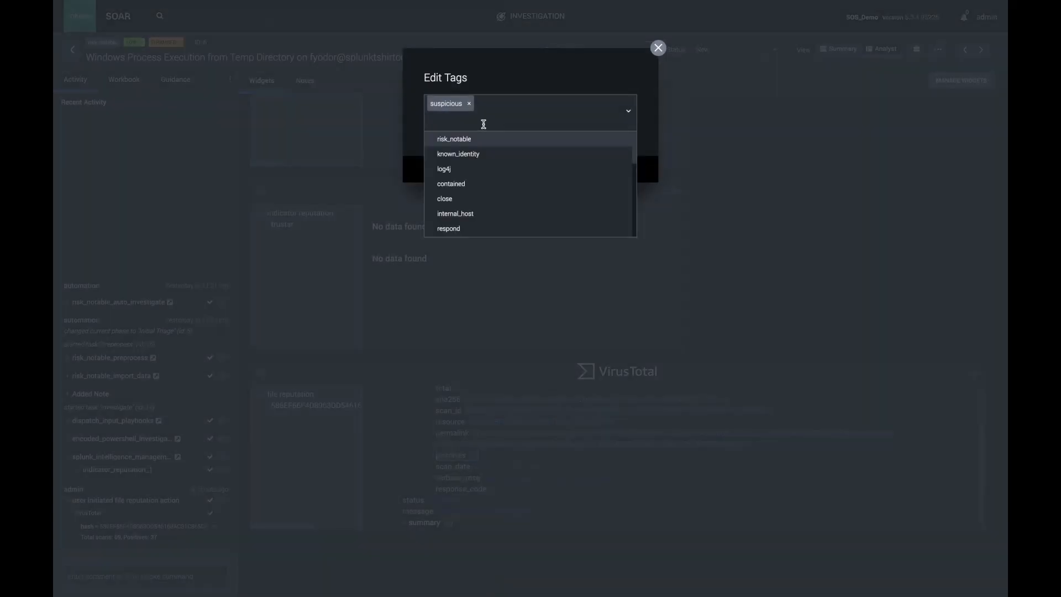
pyautogui.write('high_risk')
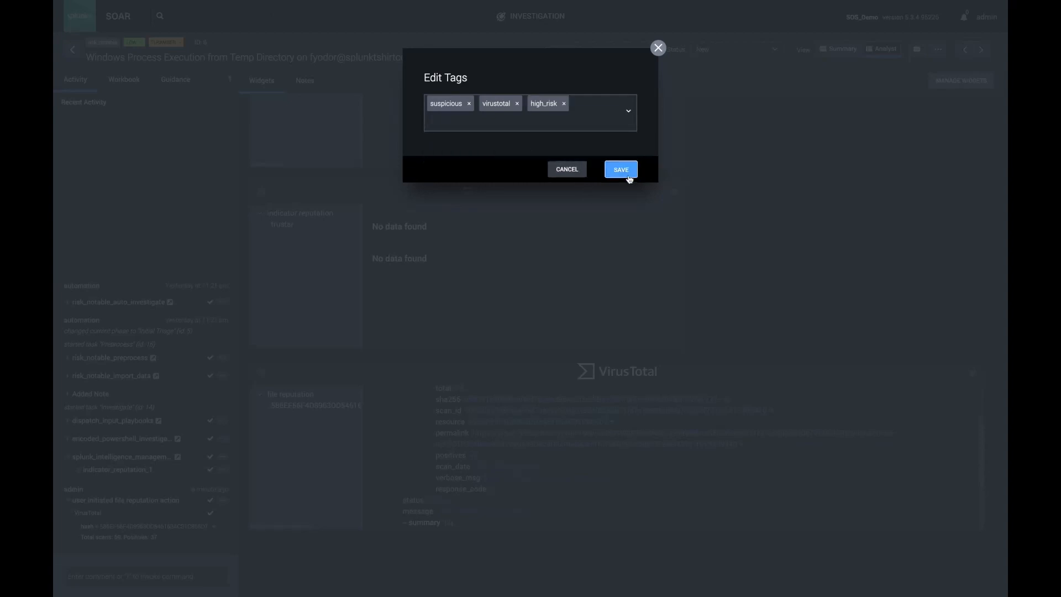
pyautogui.click(619, 169)
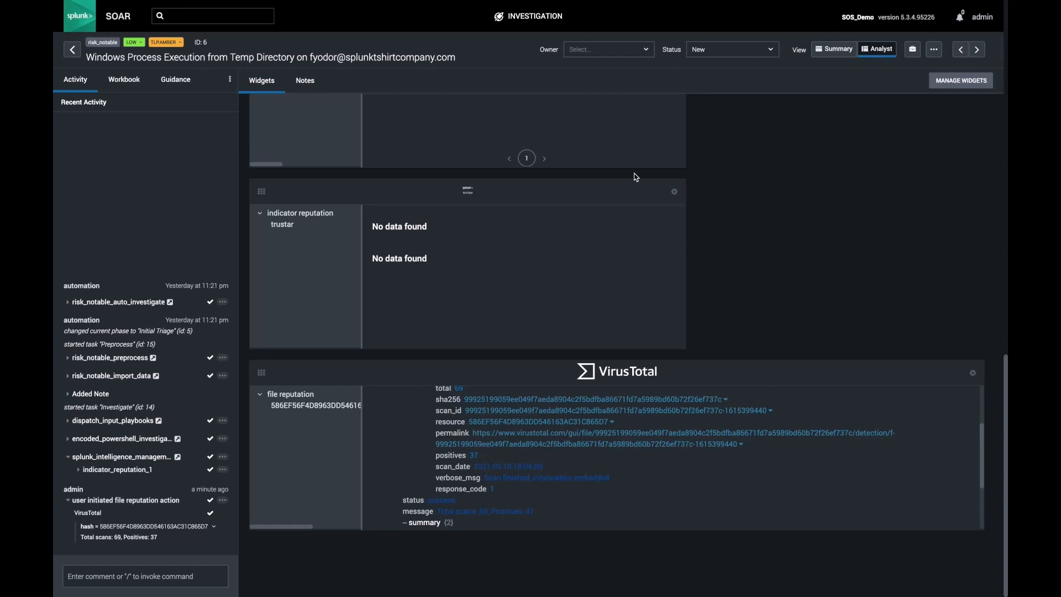
pyautogui.moveTo(781, 399)
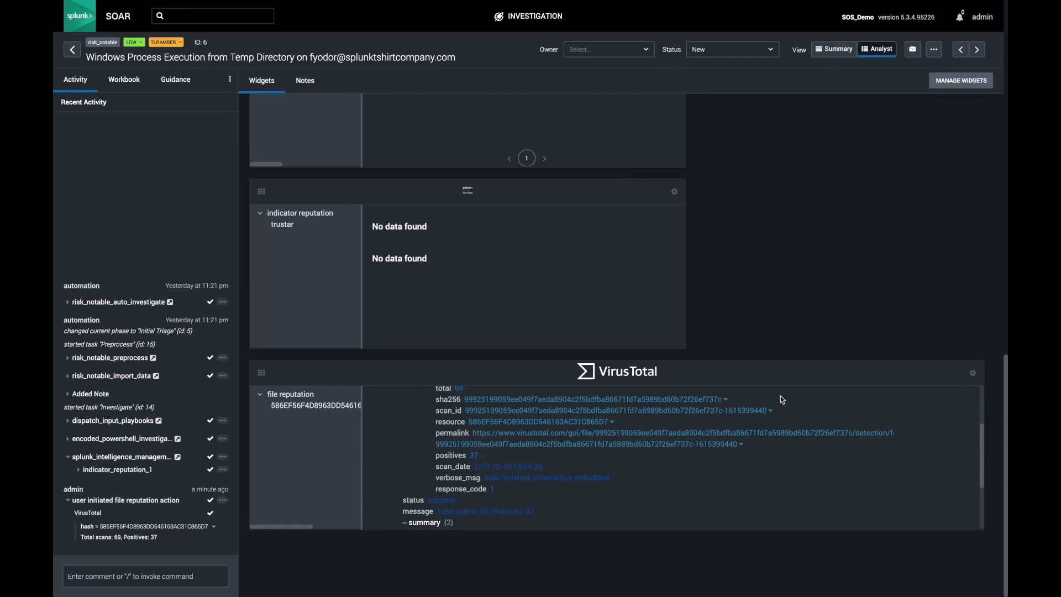
# Step: Create a VirusTotal Sha256 artifact with CEF field fileHashSha256 from the sha256 value and save it
pyautogui.click(570, 400)
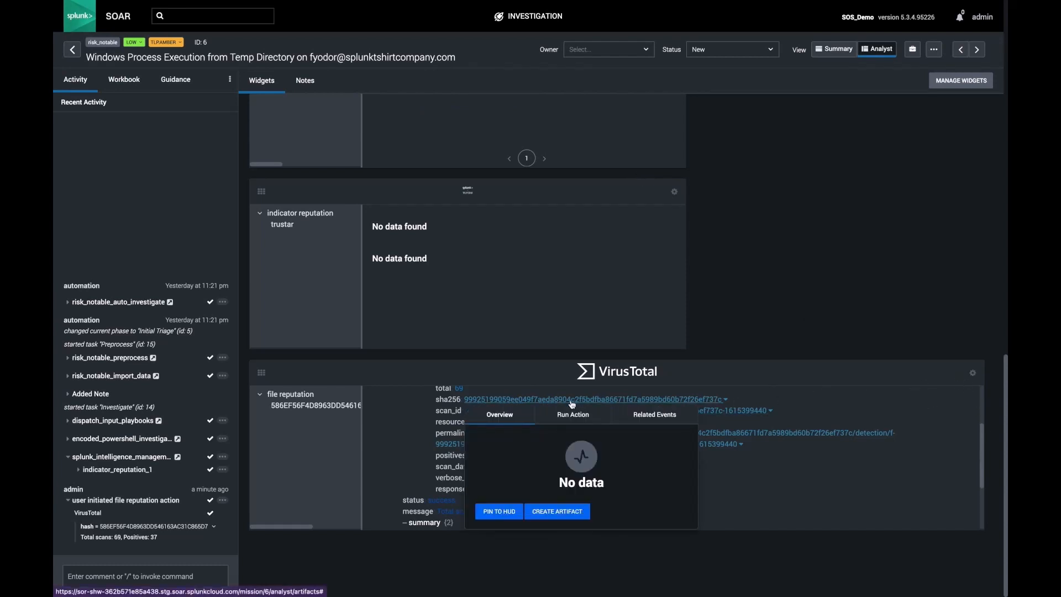
pyautogui.click(556, 511)
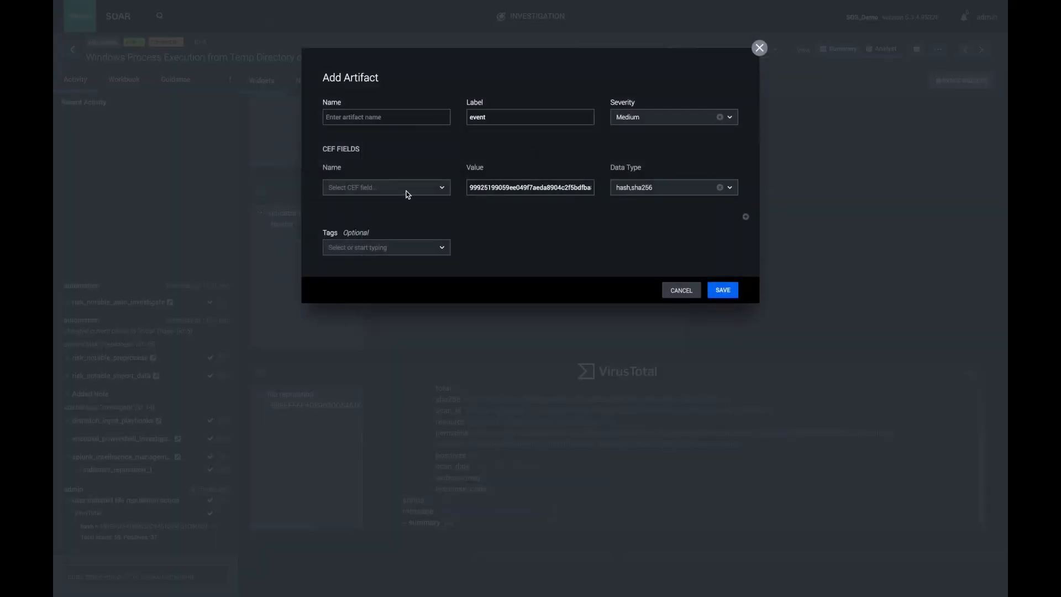
pyautogui.write('sha256')
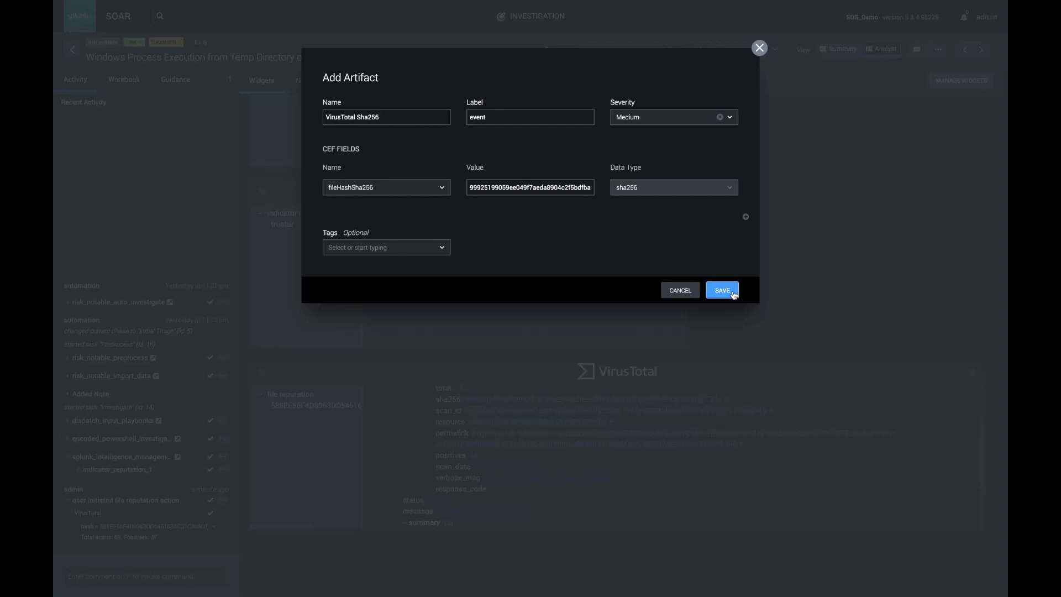
pyautogui.click(722, 290)
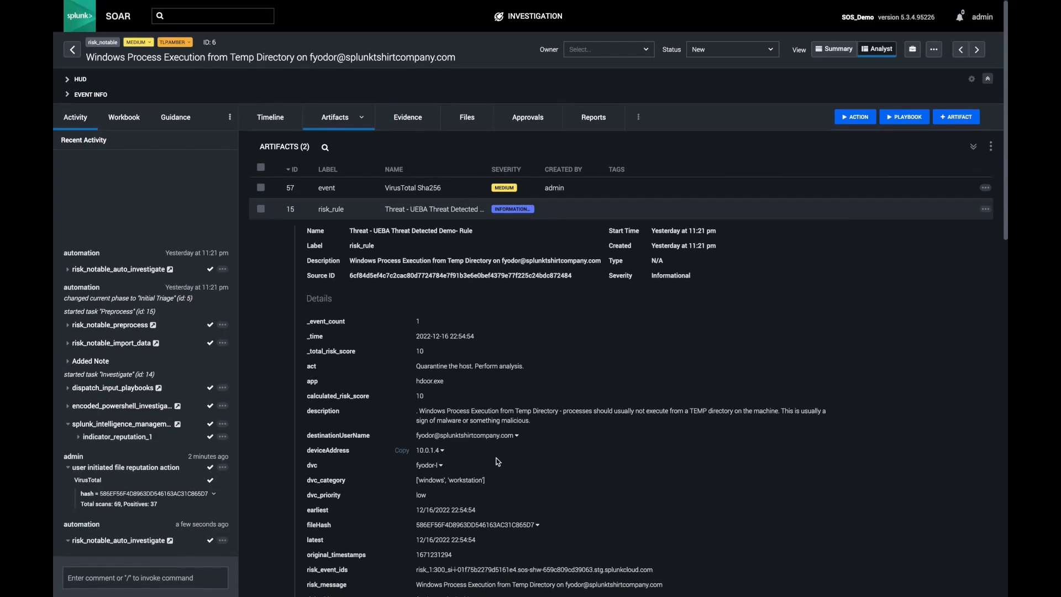
pyautogui.scroll(-3)
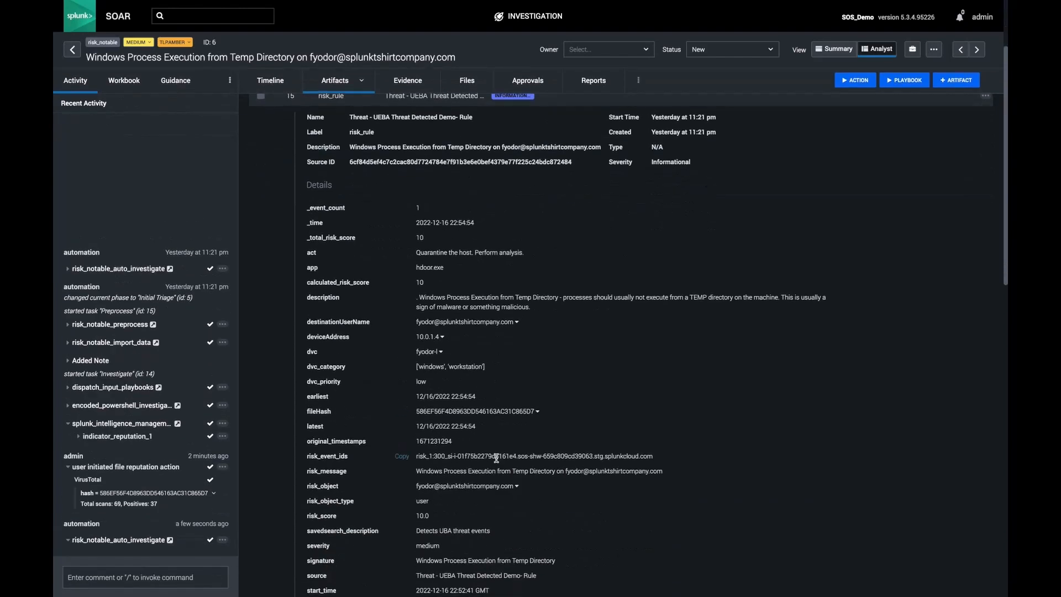
pyautogui.scroll(-3)
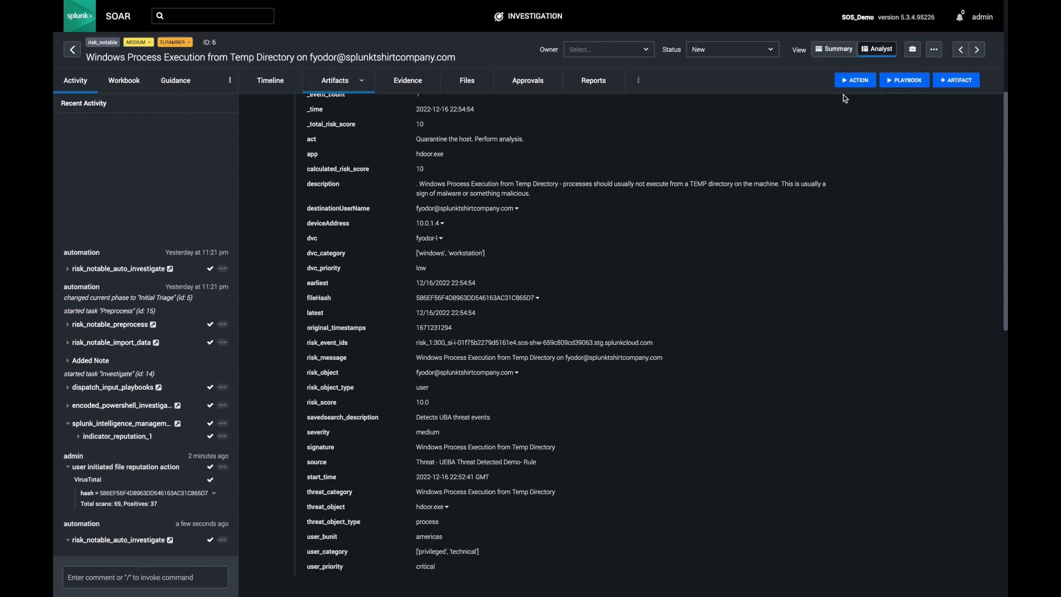
# Step: Launch Splunk run query 'index=* sourcetype=XmlWinEventLog hdoor.exe | fields *' on the event
pyautogui.click(855, 79)
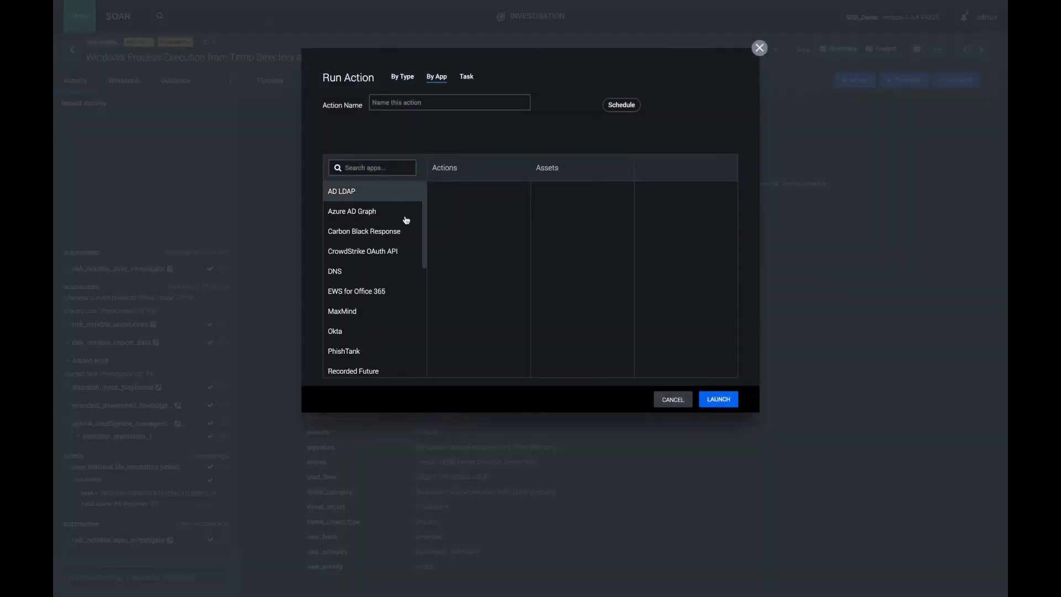
pyautogui.click(339, 206)
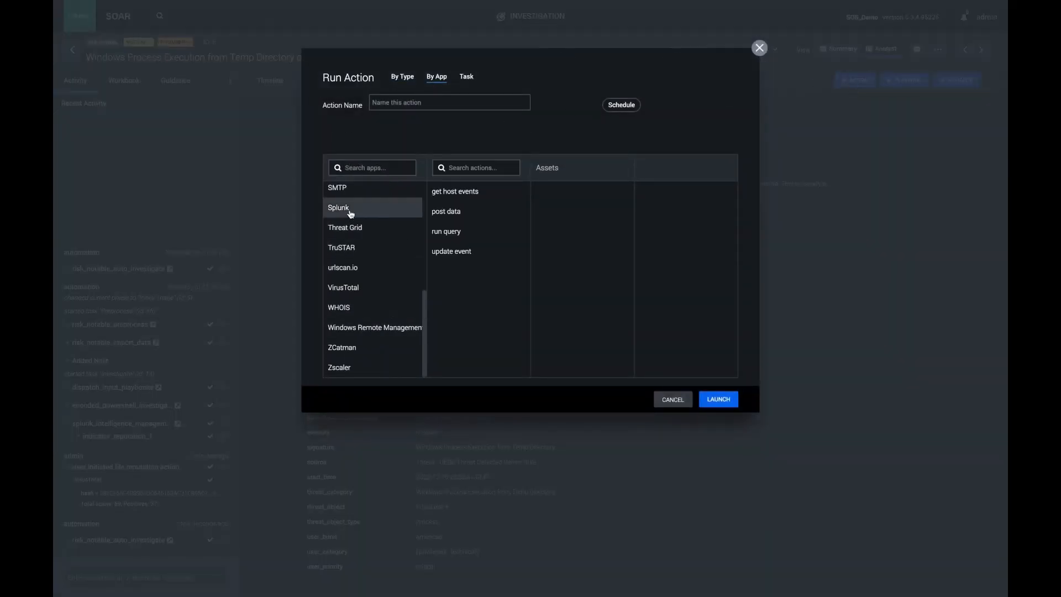
pyautogui.click(447, 231)
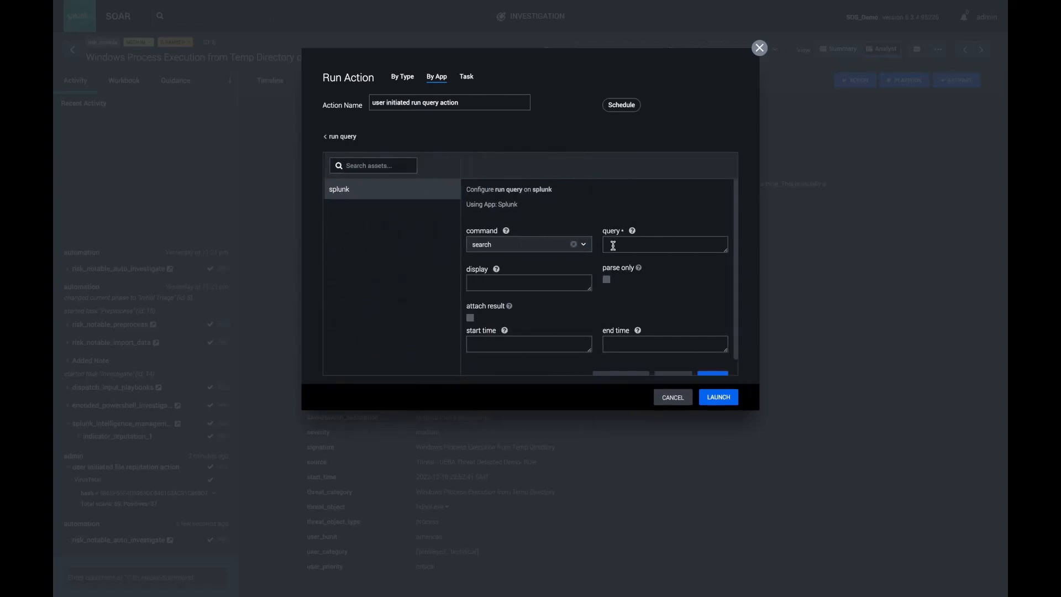
pyautogui.write('index=* s')
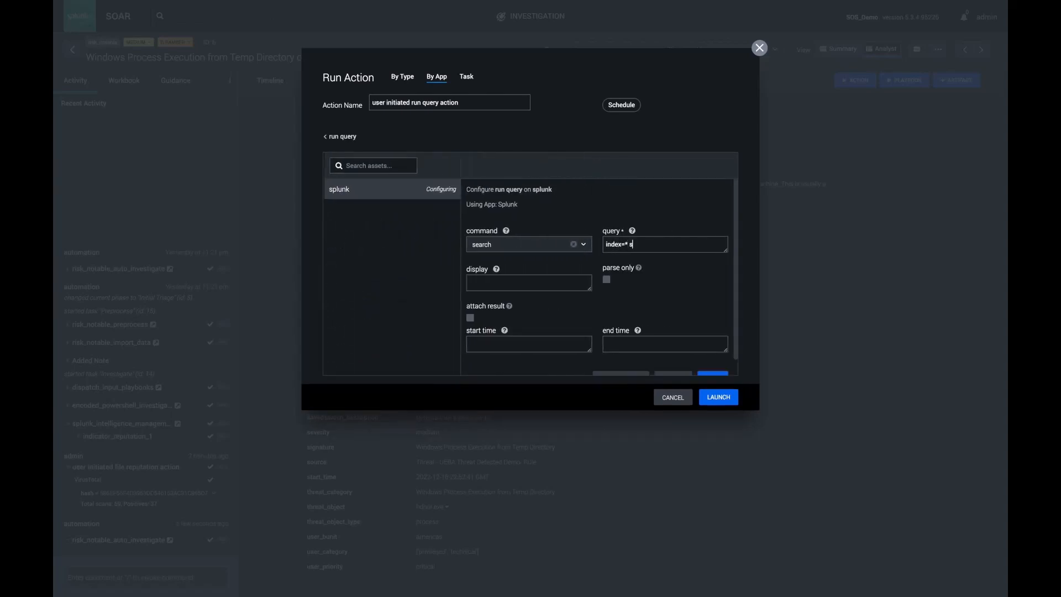
pyautogui.write('ourcetype=')
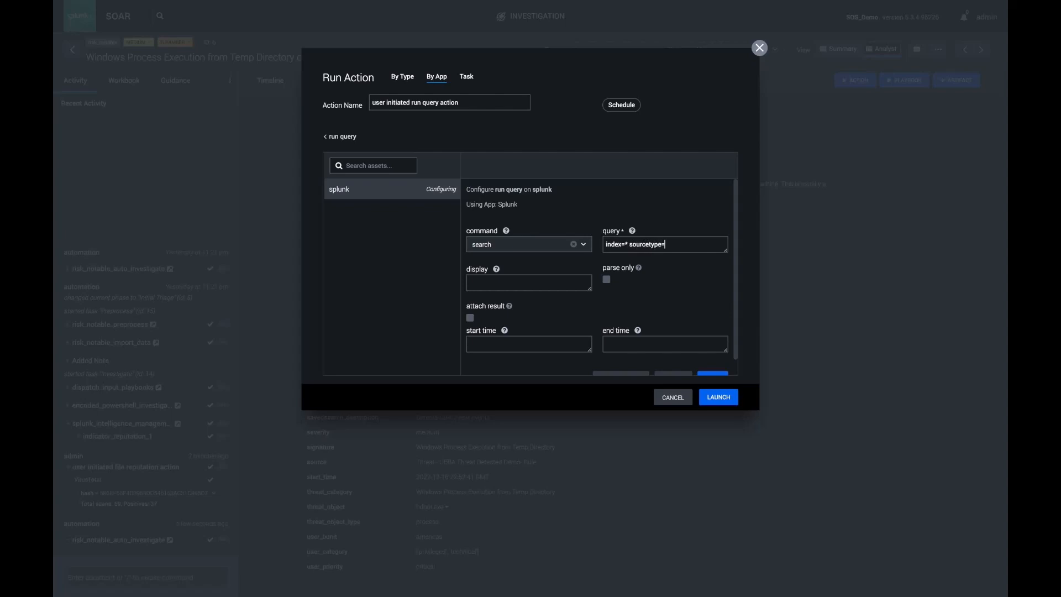
pyautogui.write('XmlWinEventLog')
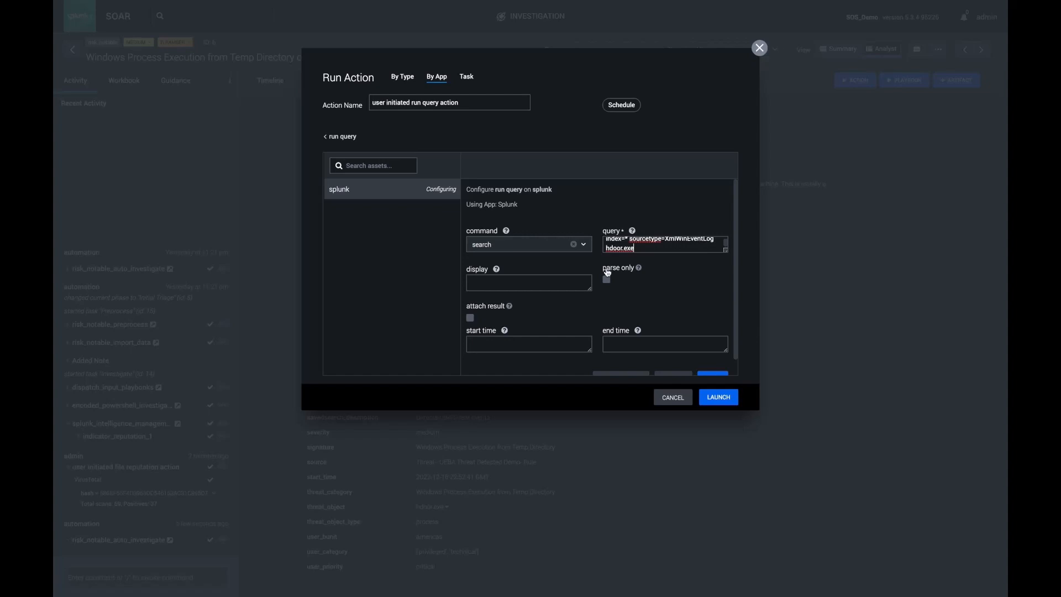
pyautogui.write('| fields *')
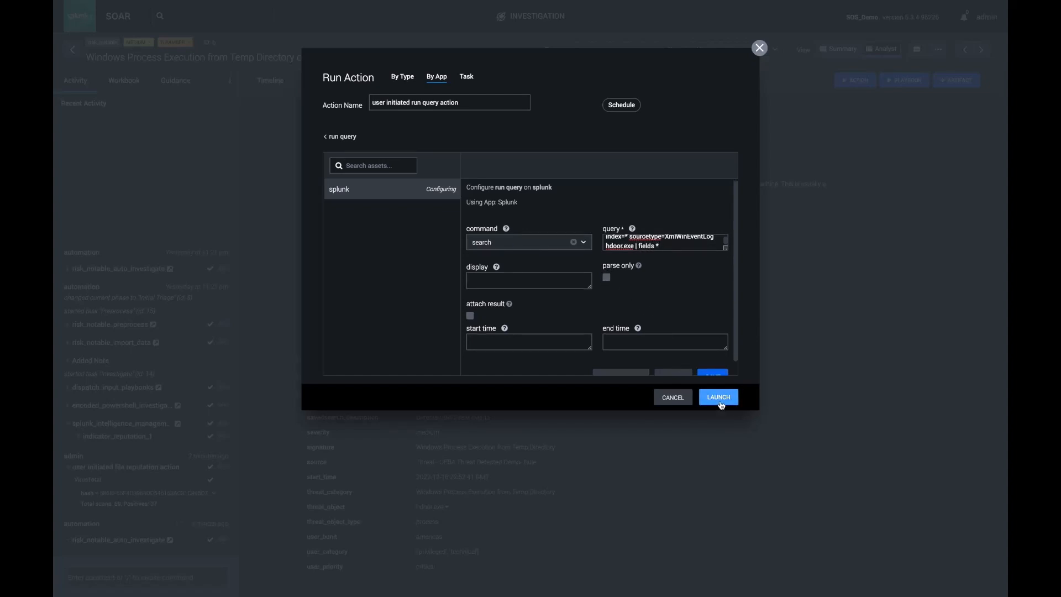
pyautogui.click(717, 397)
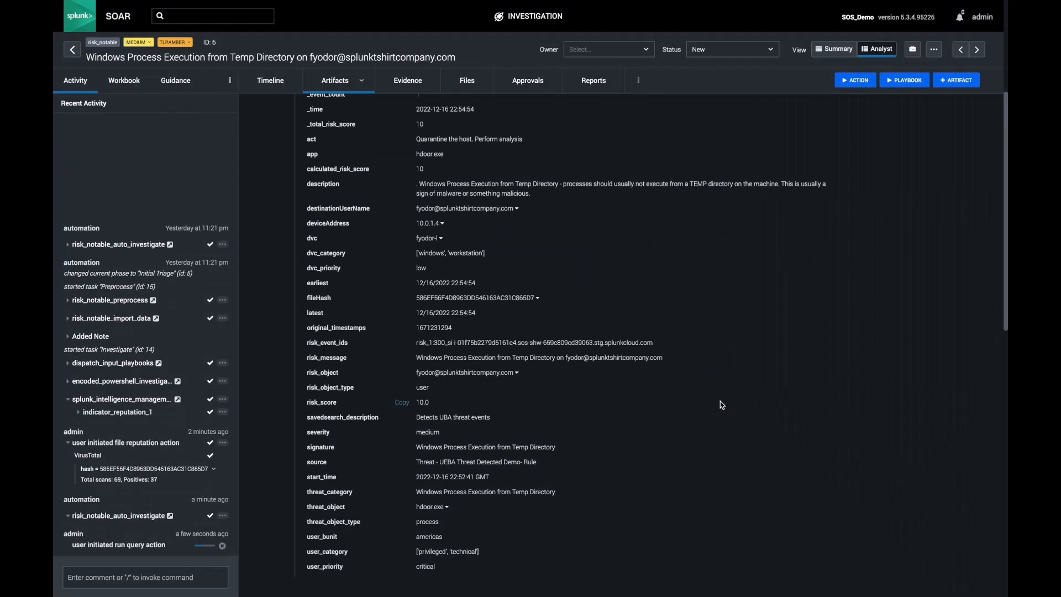
pyautogui.scroll(-3)
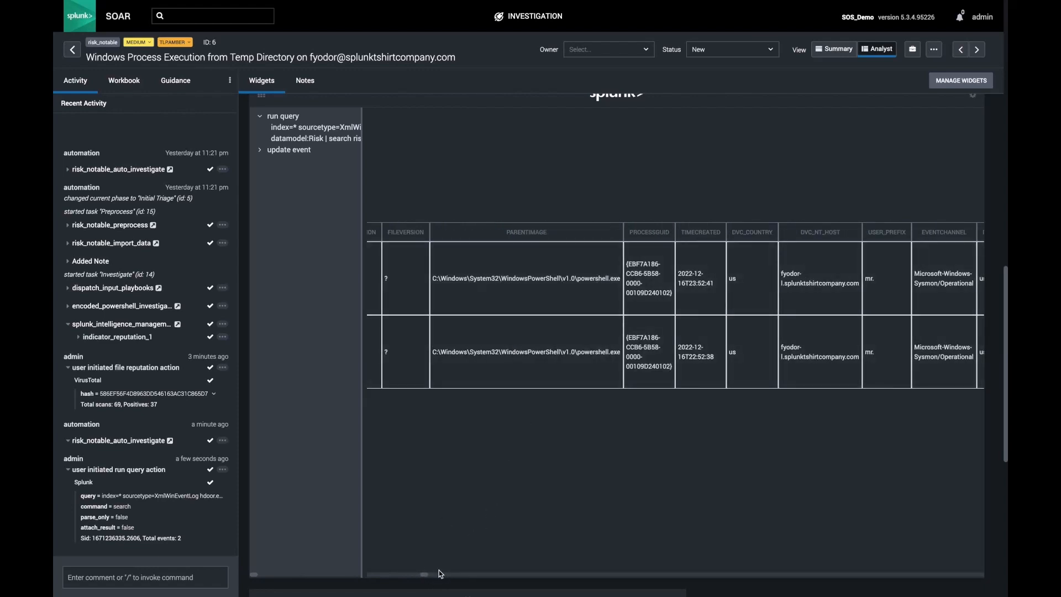
pyautogui.moveTo(409, 577)
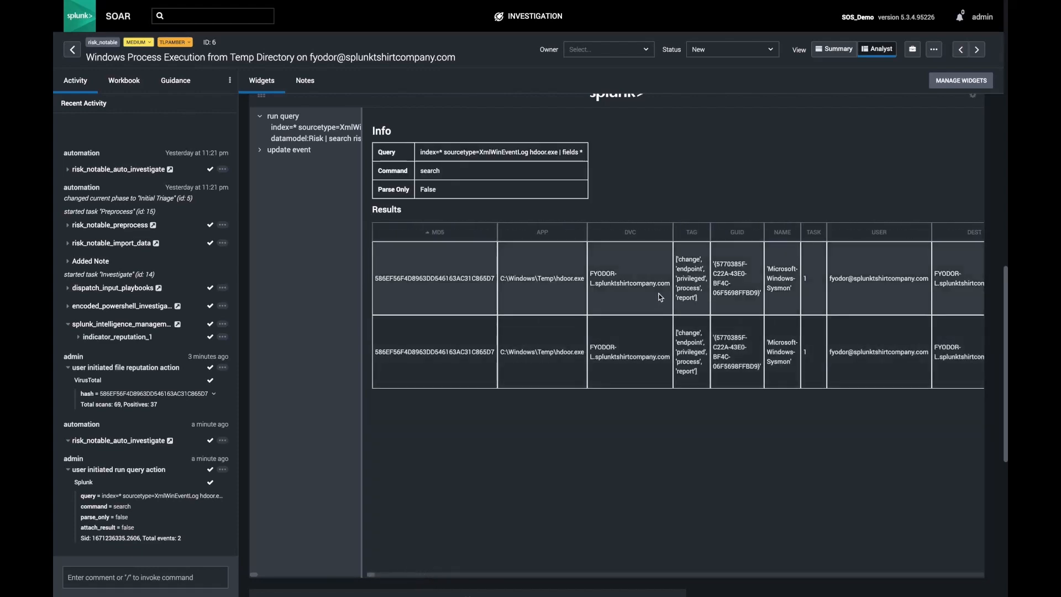
pyautogui.moveTo(642, 342)
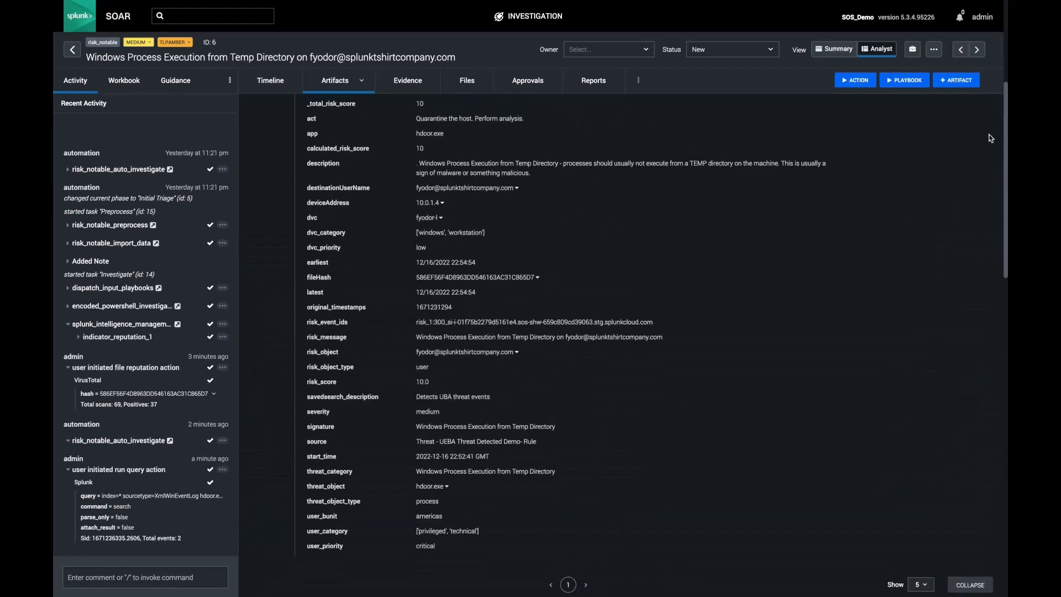
pyautogui.moveTo(921, 176)
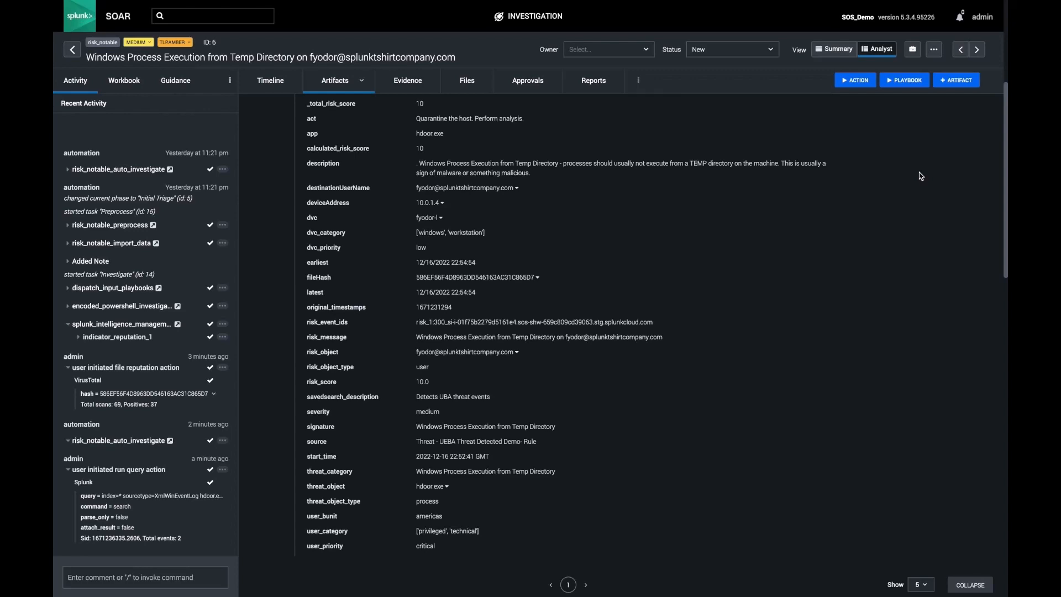
pyautogui.moveTo(907, 111)
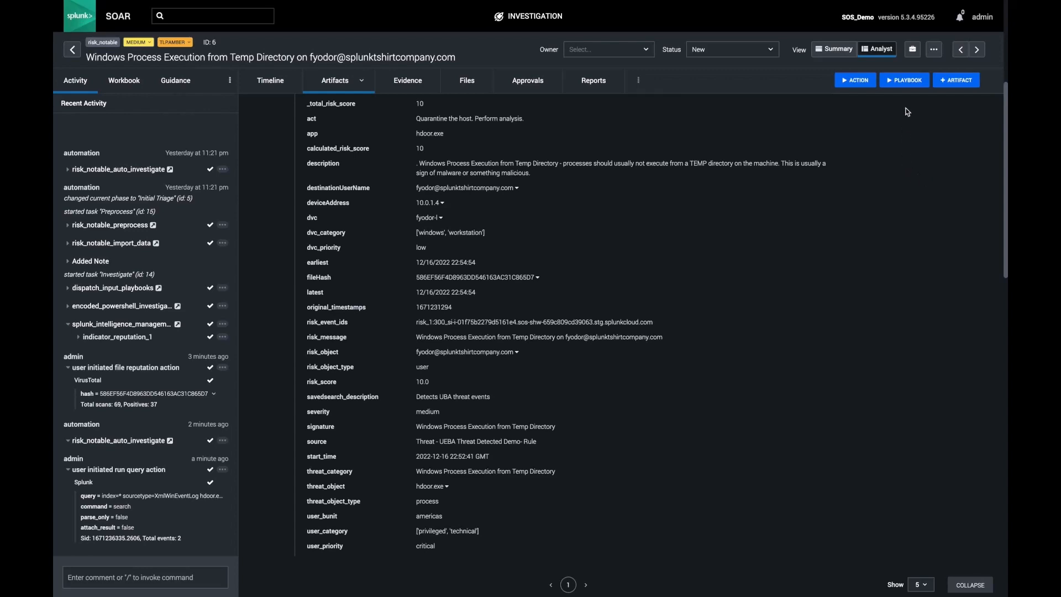
# Step: Find and run the WinRM Investigate Host playbook via the 'WinRm' search
pyautogui.click(904, 79)
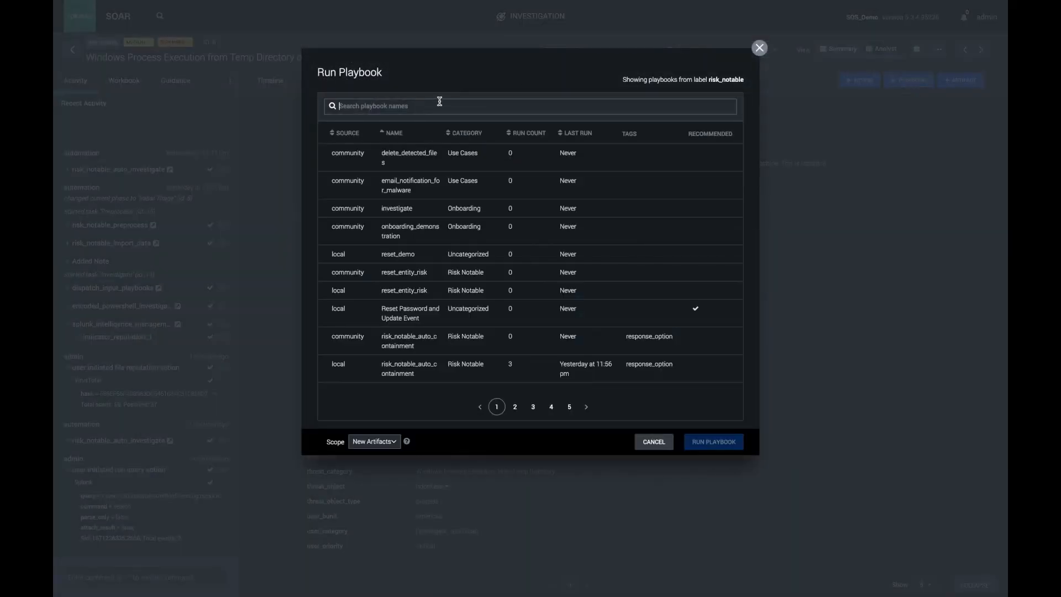
pyautogui.write('WinRm')
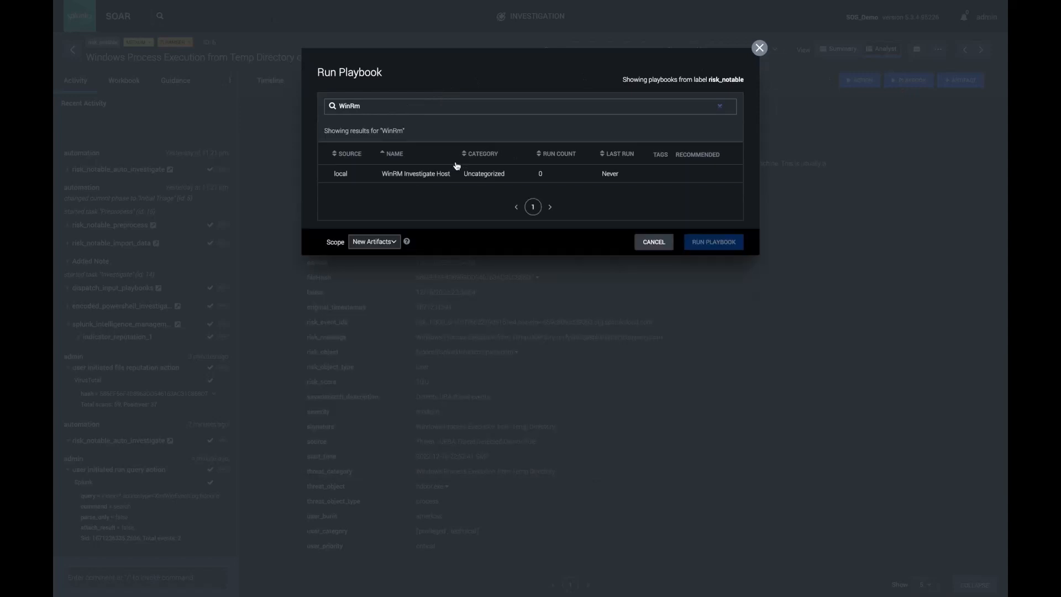
pyautogui.click(417, 173)
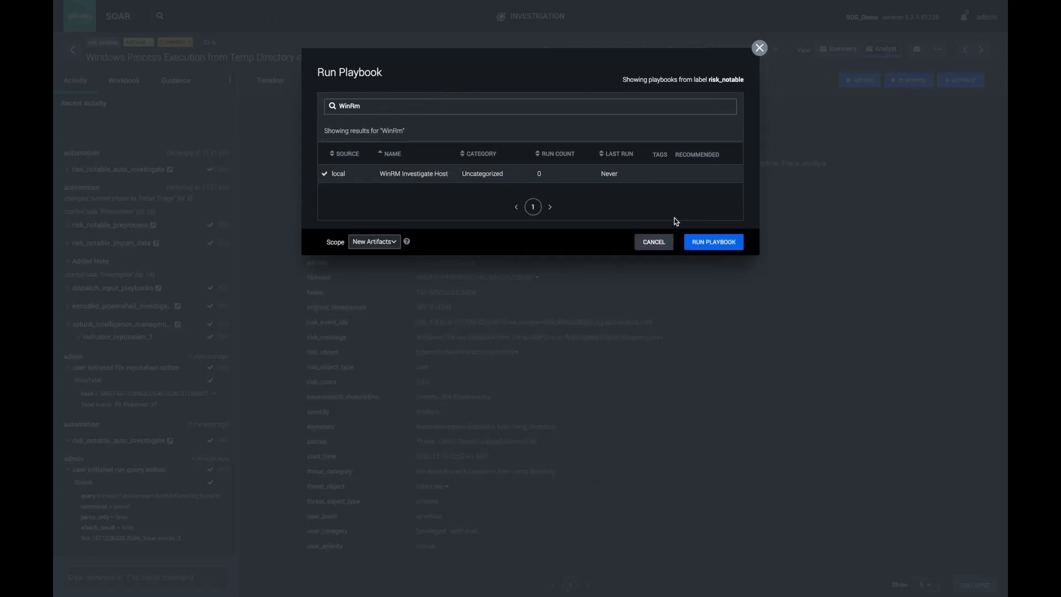
pyautogui.click(713, 242)
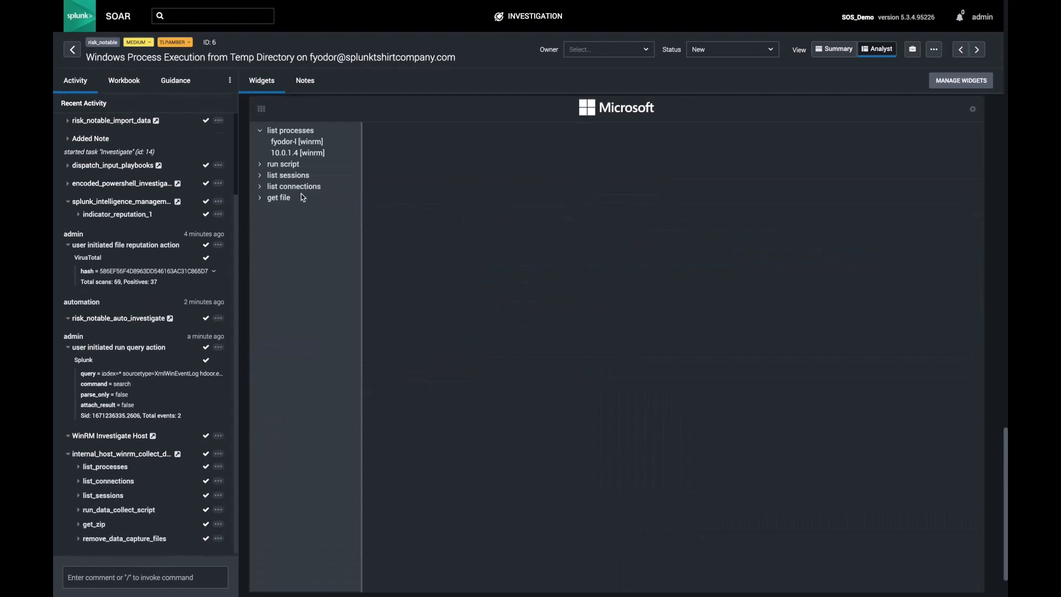
# Step: Review captured sessions, connections and 10.0.1.4 processes in the Microsoft widget, then return to artifact details
pyautogui.click(288, 175)
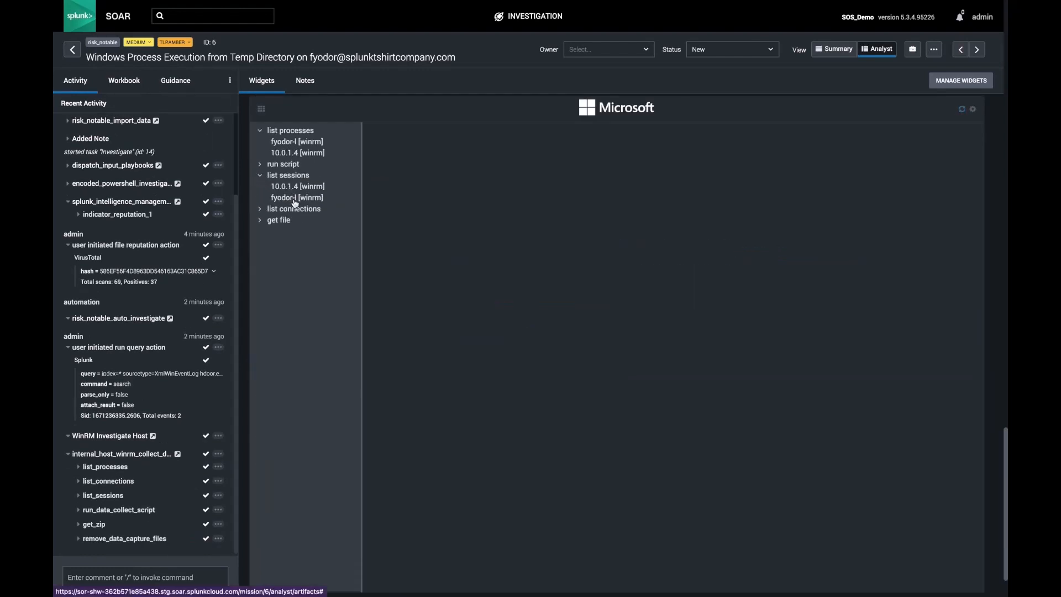
pyautogui.click(288, 174)
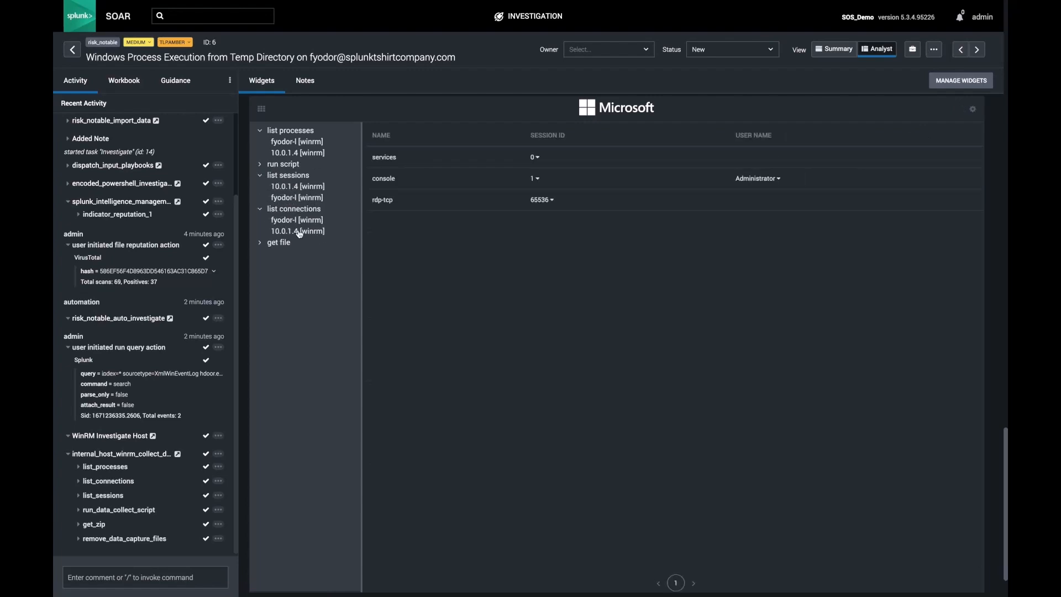
pyautogui.click(298, 231)
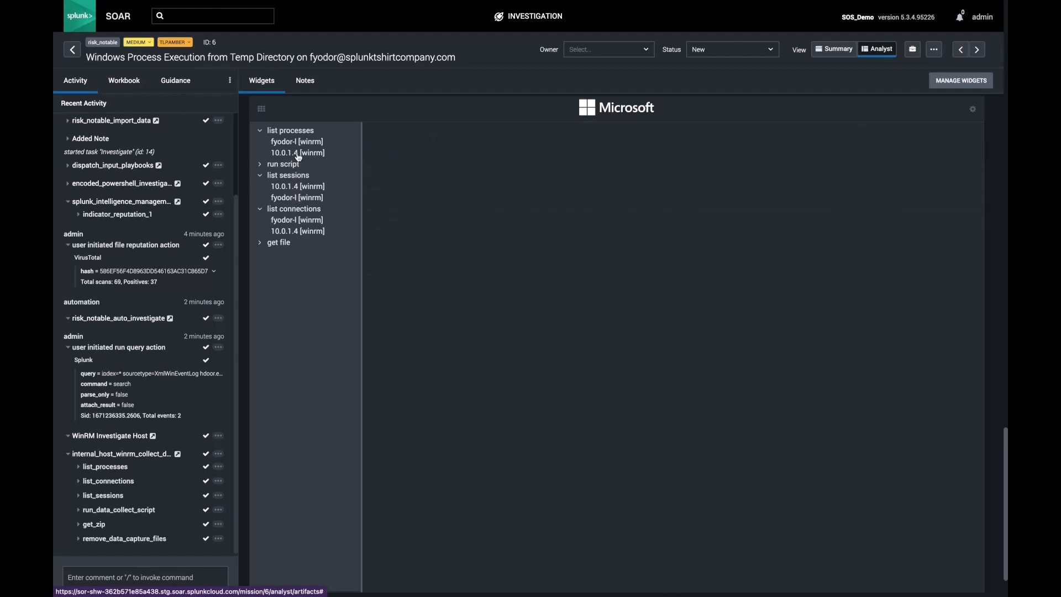
pyautogui.click(296, 140)
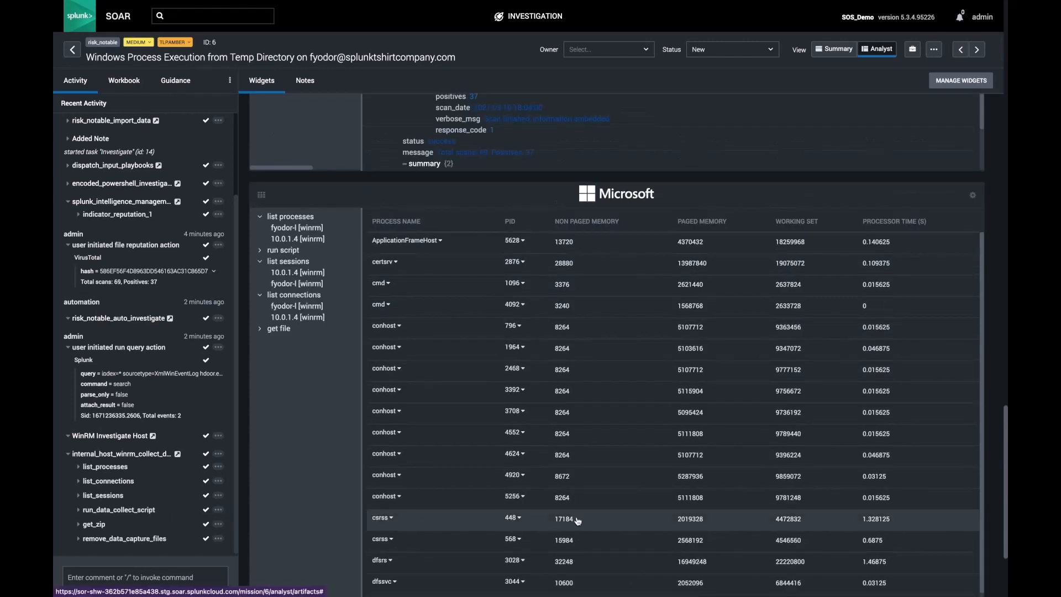
pyautogui.scroll(-3)
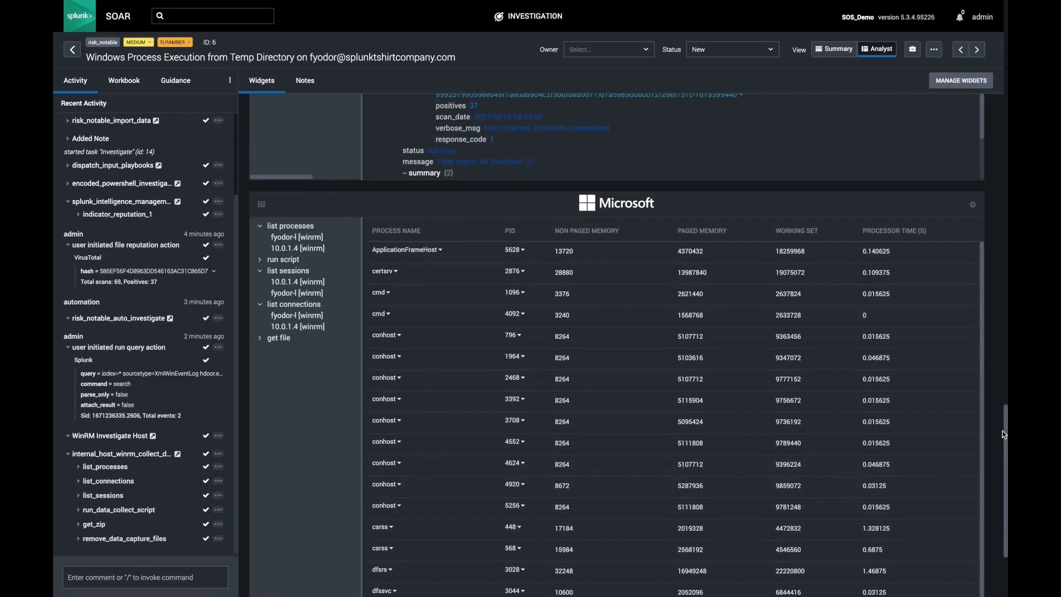
pyautogui.click(334, 79)
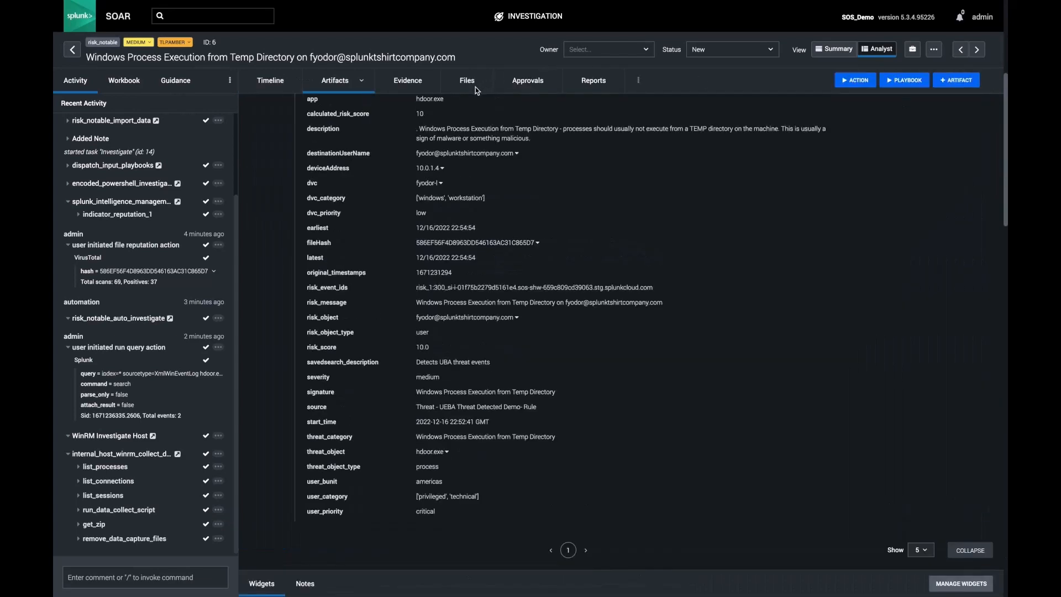
# Step: Show the event's Files list containing the SOARFetch.zip capture archive
pyautogui.click(466, 80)
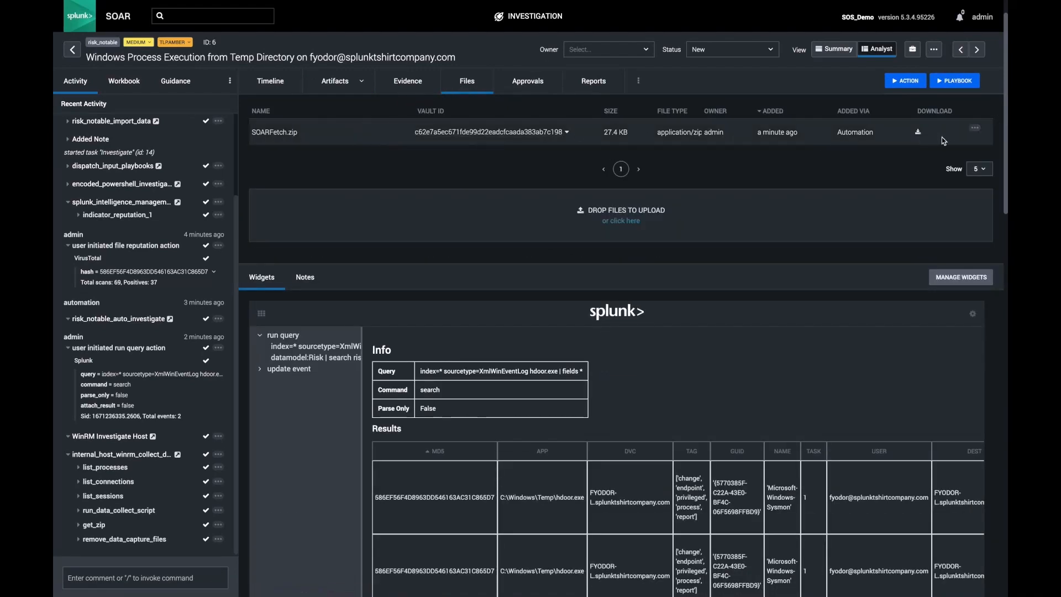
pyautogui.moveTo(919, 134)
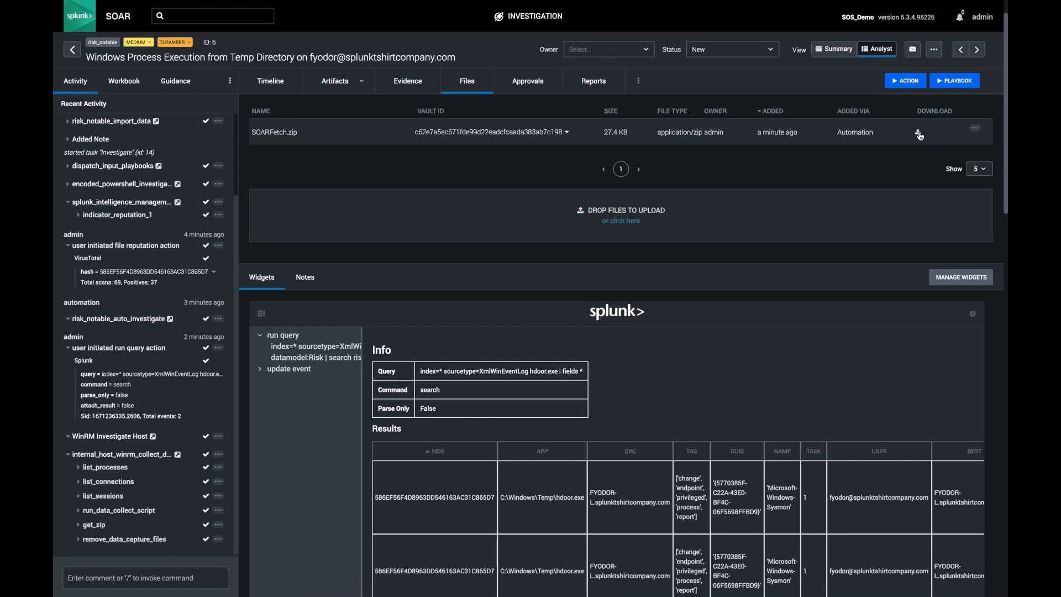